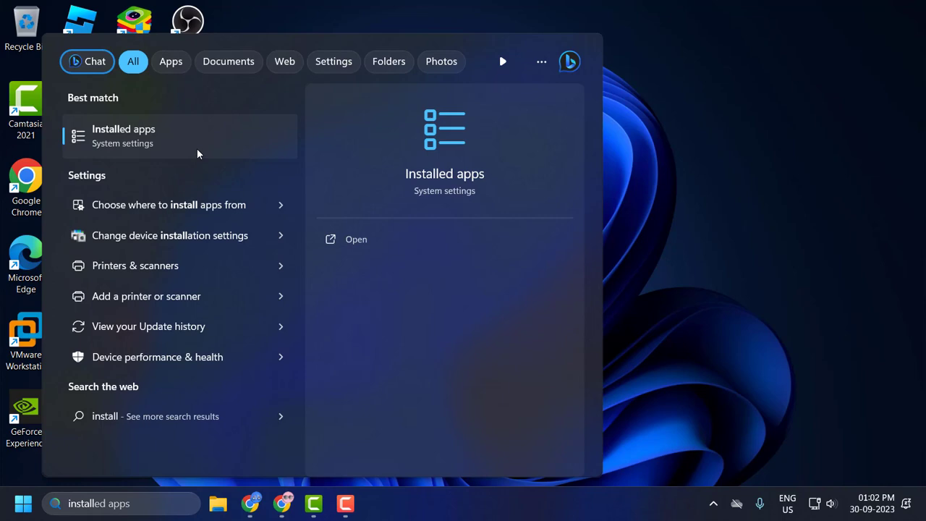
Step: Filter Installed apps by 'windows s' and open Windows Security's options menu
{"action": "left_click", "coordinate": [179, 136]}
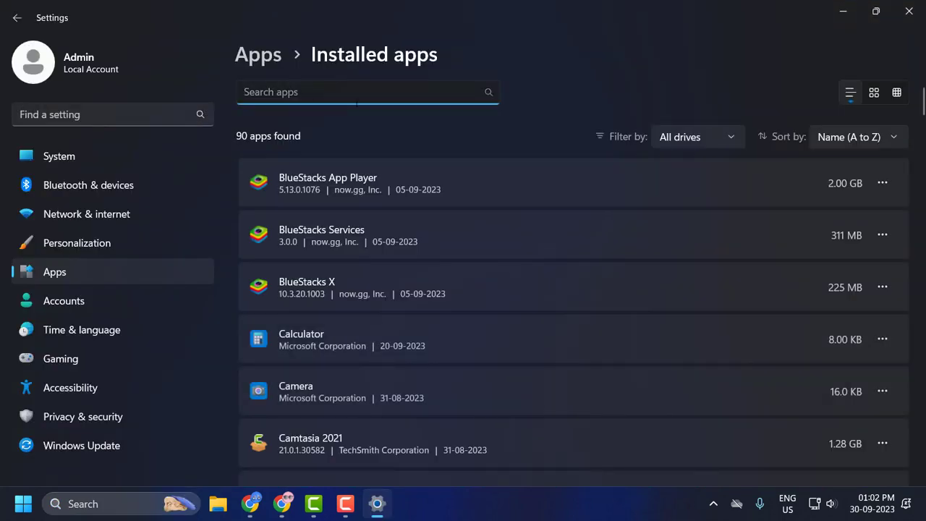
{"action": "type", "text": "windows s"}
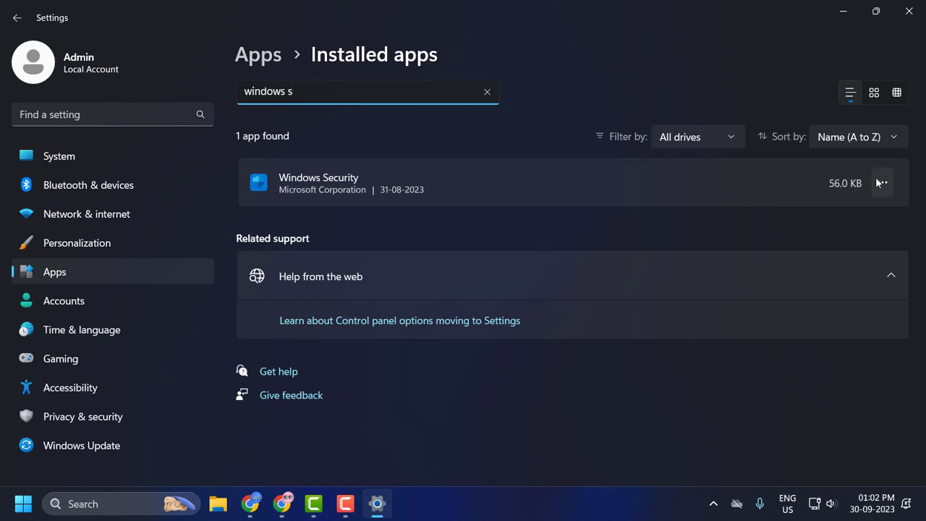
{"action": "left_click", "coordinate": [882, 182]}
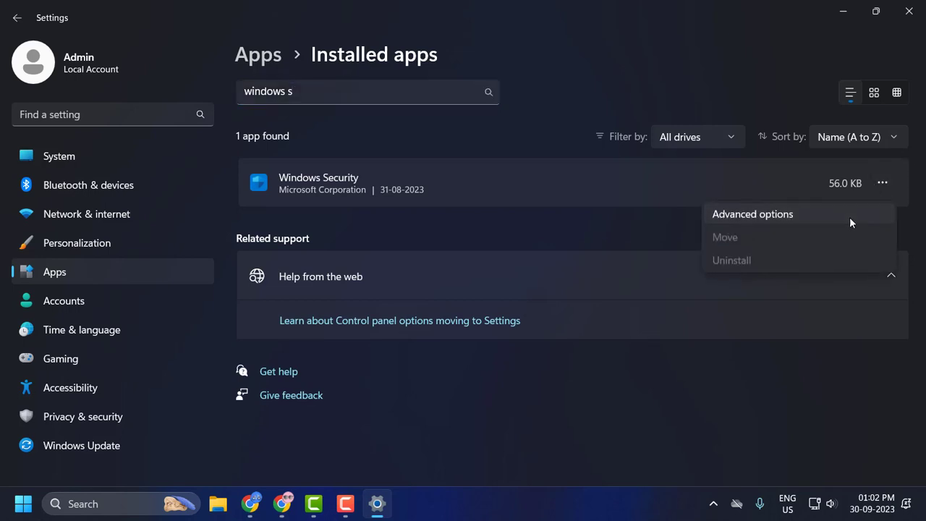
Step: Repair and reset Windows Security from its Advanced options, then close Settings
{"action": "left_click", "coordinate": [753, 214]}
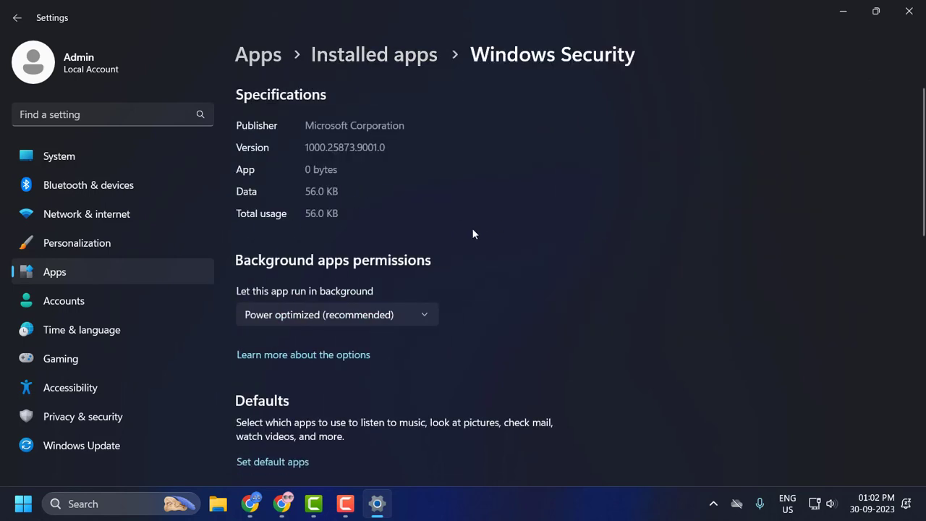
{"action": "scroll", "scroll_direction": "down", "scroll_amount": 3}
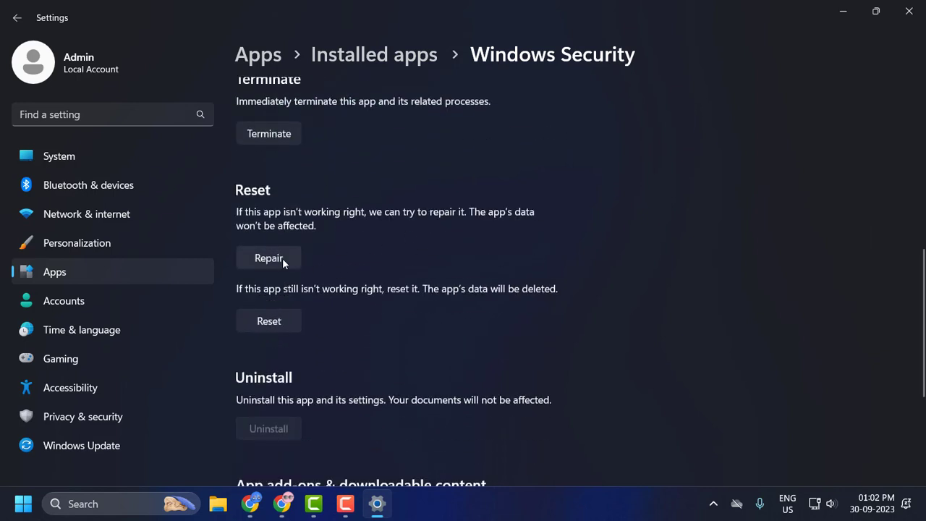
{"action": "left_click", "coordinate": [268, 258]}
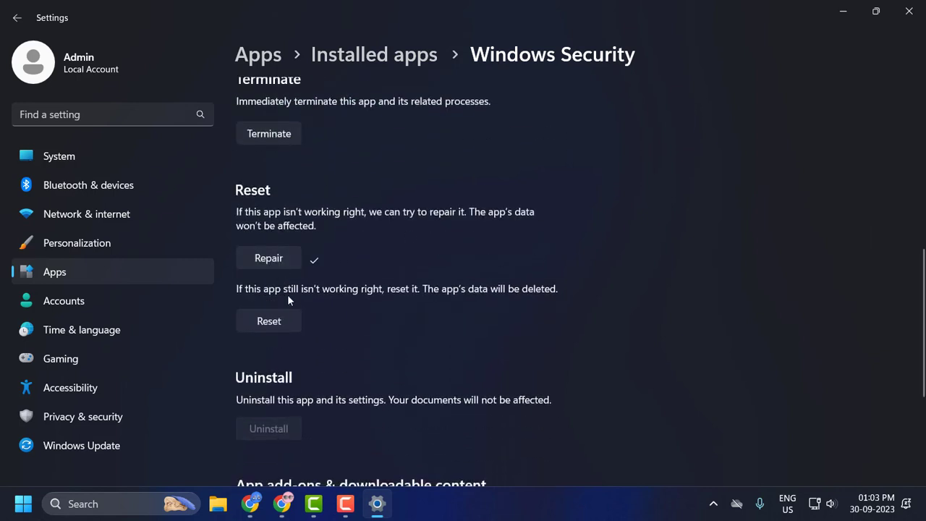
{"action": "left_click", "coordinate": [269, 320]}
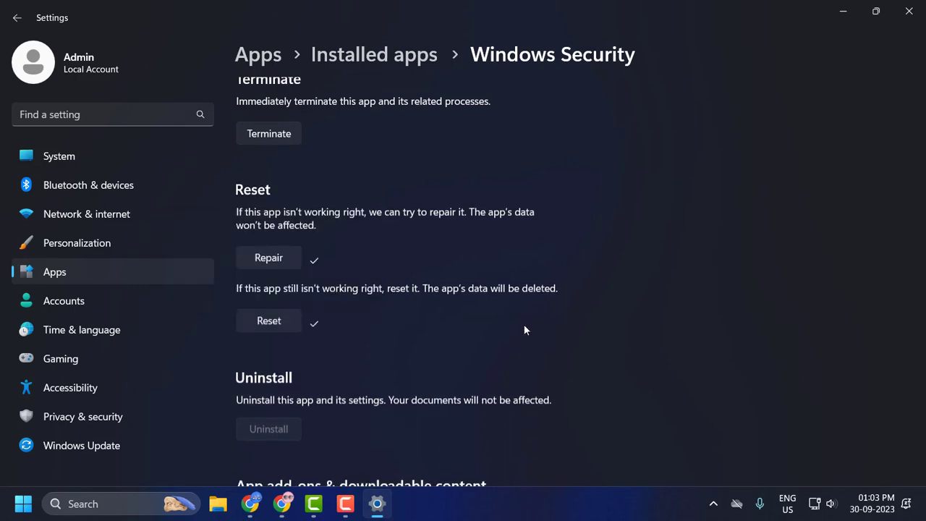
{"action": "mouse_move", "coordinate": [909, 12]}
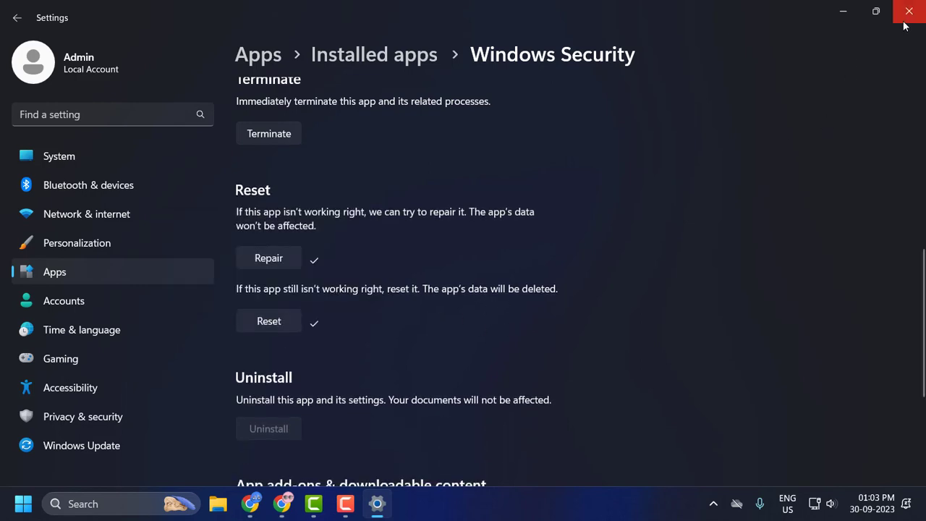
{"action": "left_click", "coordinate": [908, 11]}
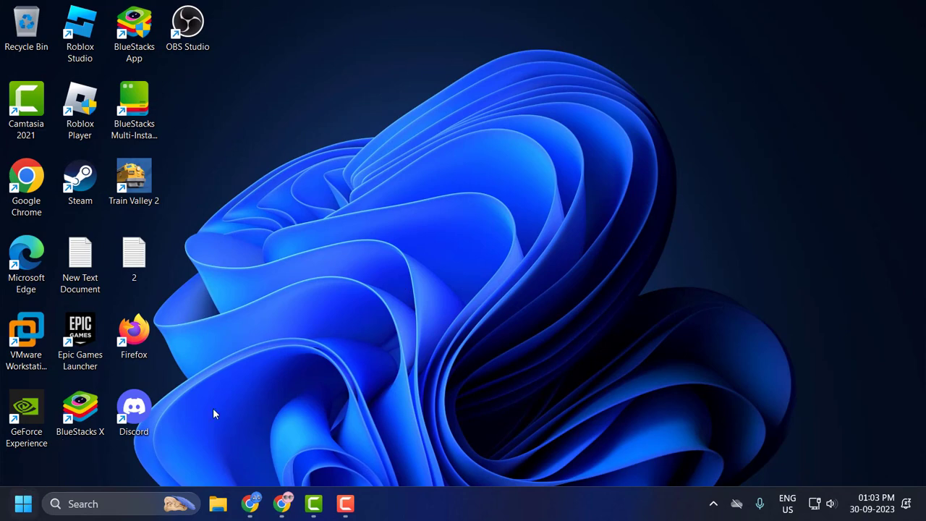
{"action": "mouse_move", "coordinate": [466, 244]}
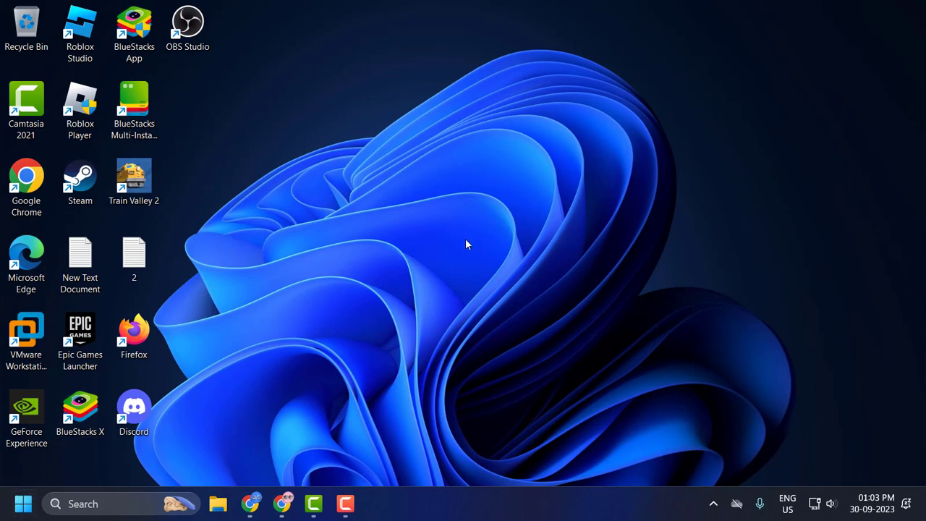
{"action": "mouse_move", "coordinate": [483, 218]}
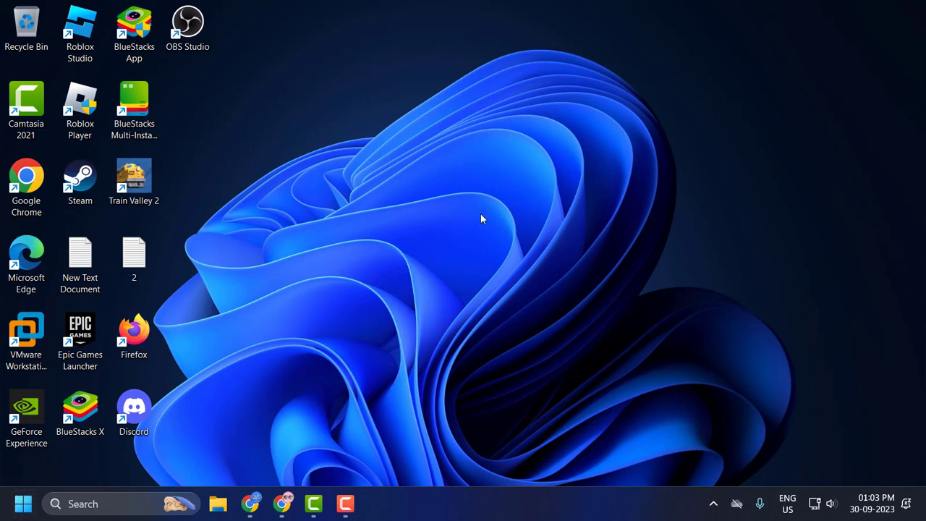
{"action": "mouse_move", "coordinate": [391, 251]}
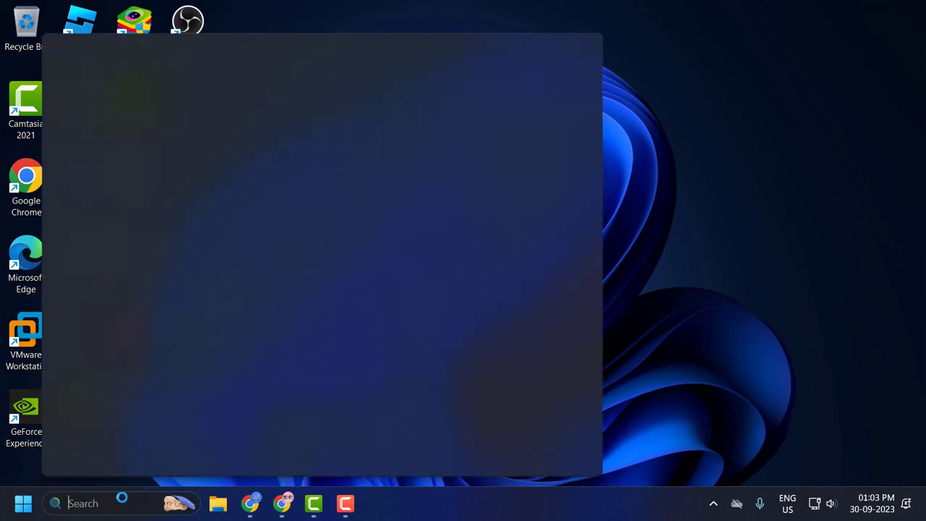
Step: Search Start for 'edit group policy' to surface the Edit group policy item
{"action": "type", "text": "edit group policy"}
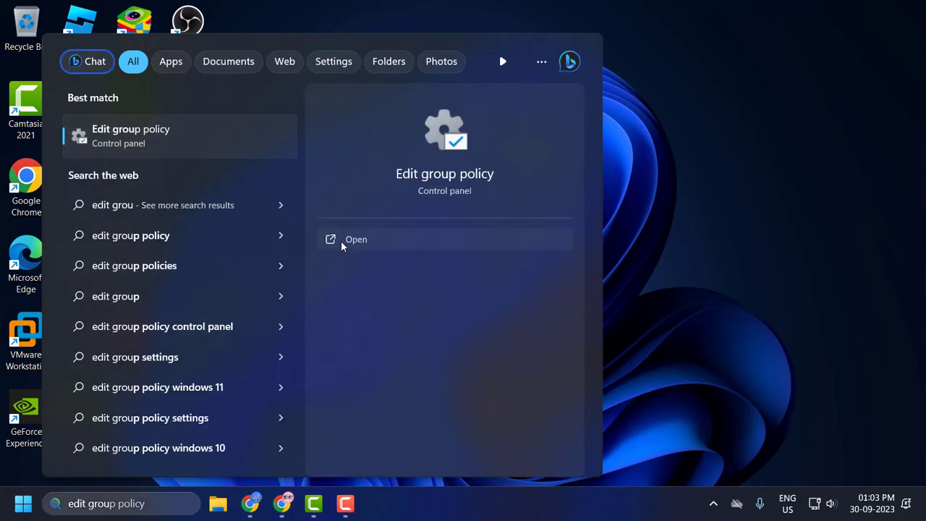
Step: Launch Group Policy Editor and expand Computer Configuration > Administrative Templates
{"action": "left_click", "coordinate": [355, 238]}
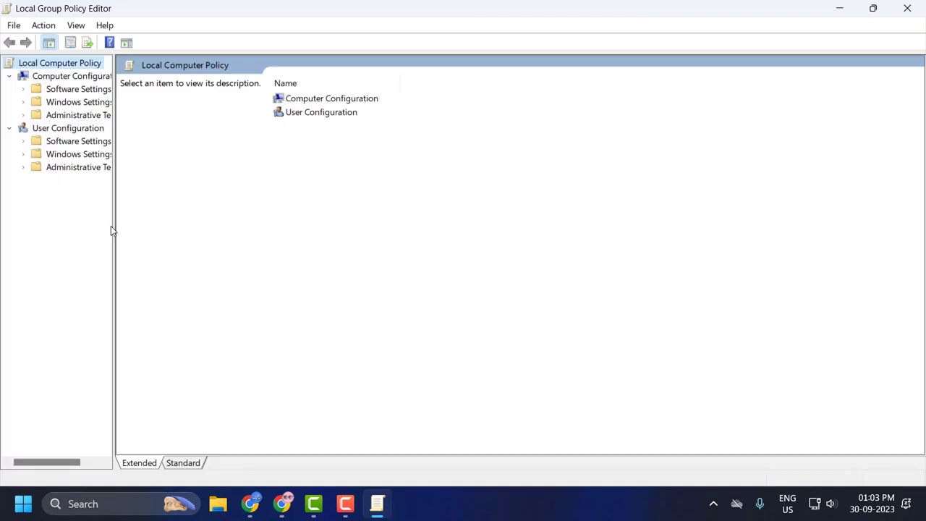
{"action": "left_click", "coordinate": [78, 75]}
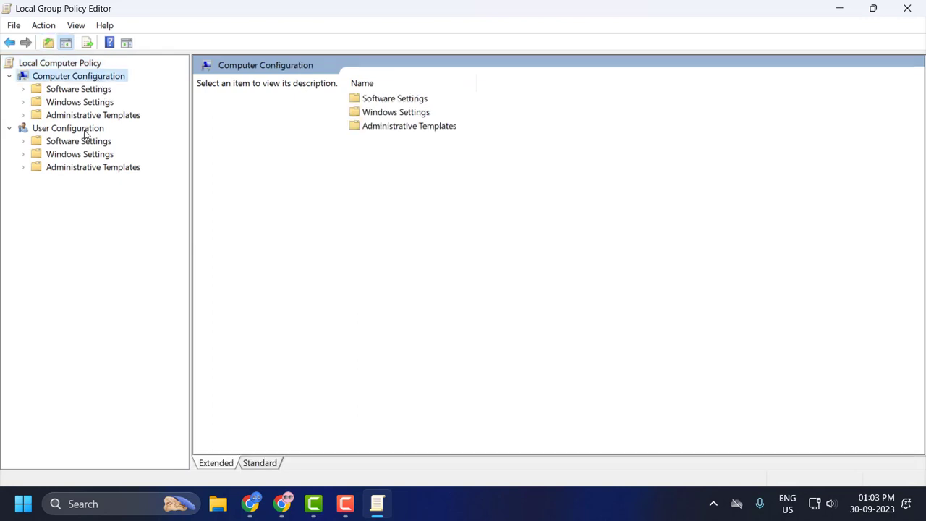
{"action": "left_click", "coordinate": [93, 114]}
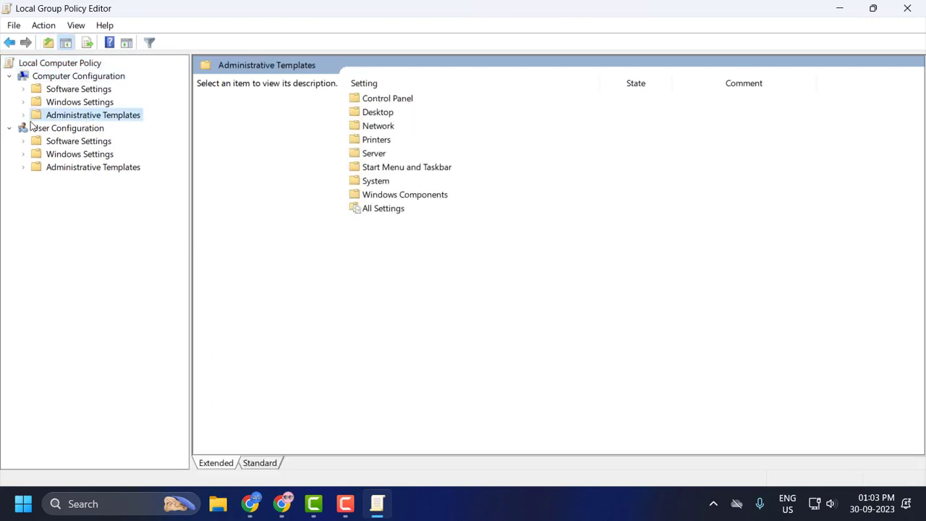
{"action": "left_click", "coordinate": [23, 114]}
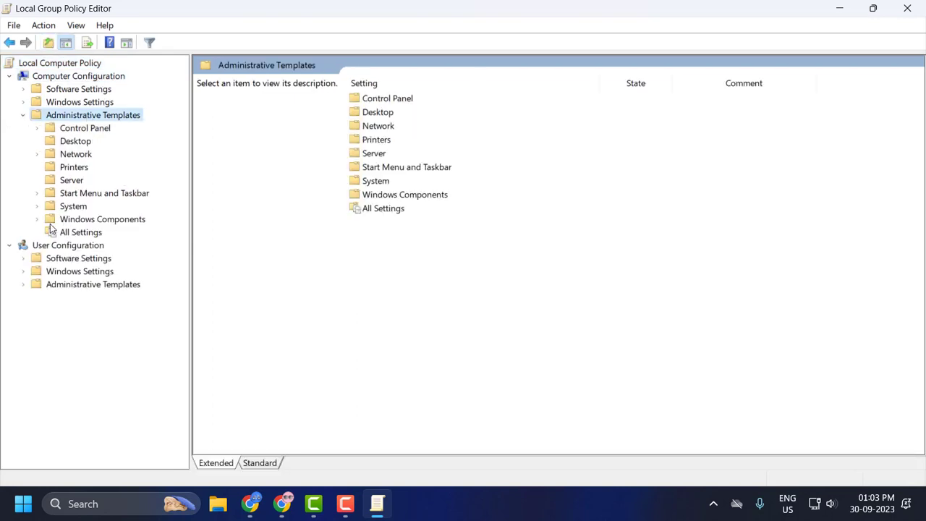
Step: Open Windows Components > Microsoft Defender Antivirus and show the 'Turn off' policy description
{"action": "left_click", "coordinate": [37, 219]}
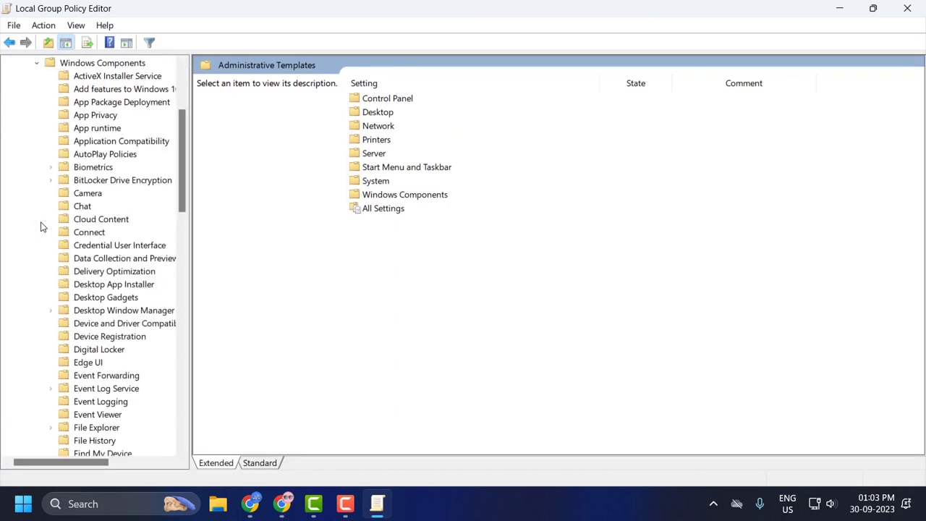
{"action": "scroll", "scroll_direction": "down", "scroll_amount": 3}
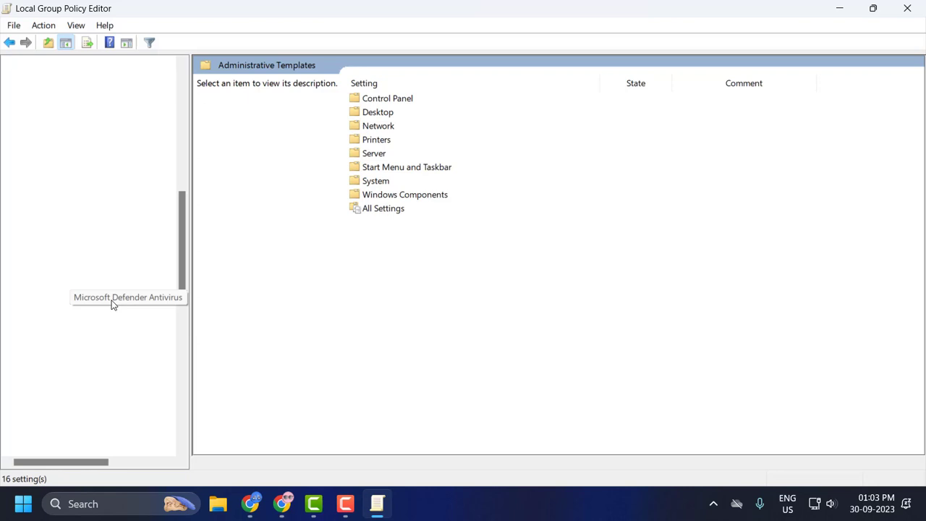
{"action": "left_click", "coordinate": [124, 297]}
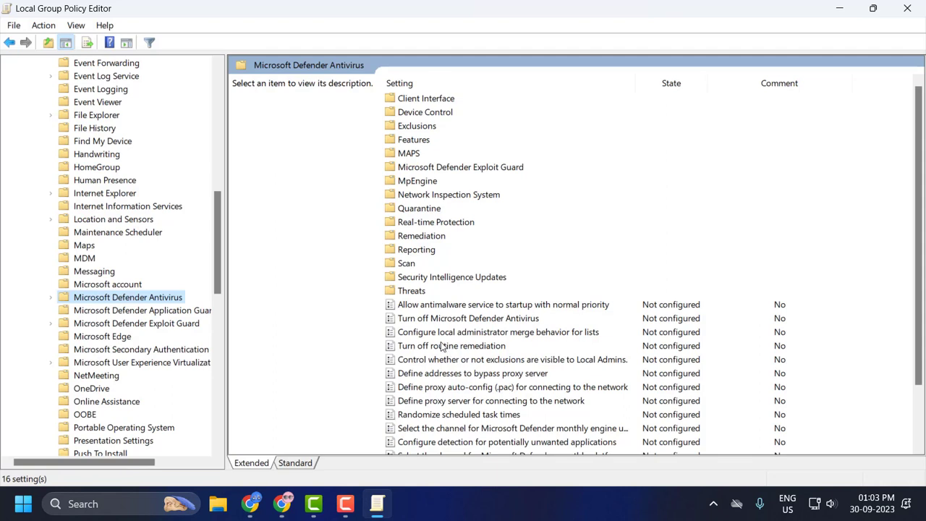
{"action": "left_click", "coordinate": [468, 318]}
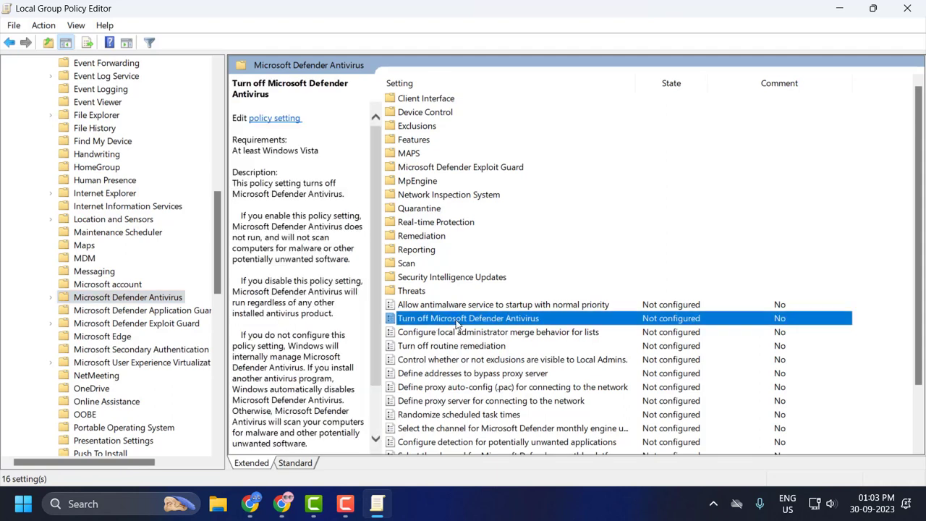
{"action": "mouse_move", "coordinate": [528, 329]}
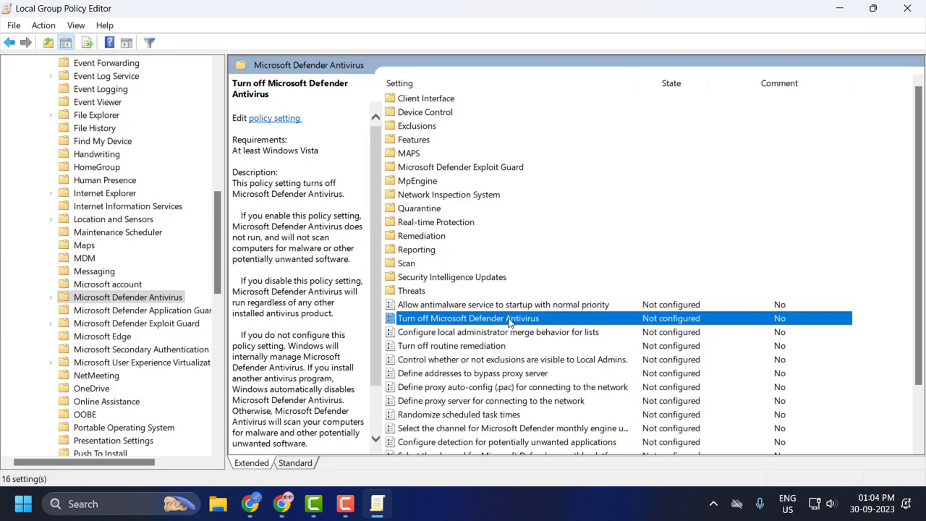
Step: Confirm 'Turn off Microsoft Defender Antivirus' stays Not Configured and close its dialog
{"action": "double_click", "coordinate": [469, 318]}
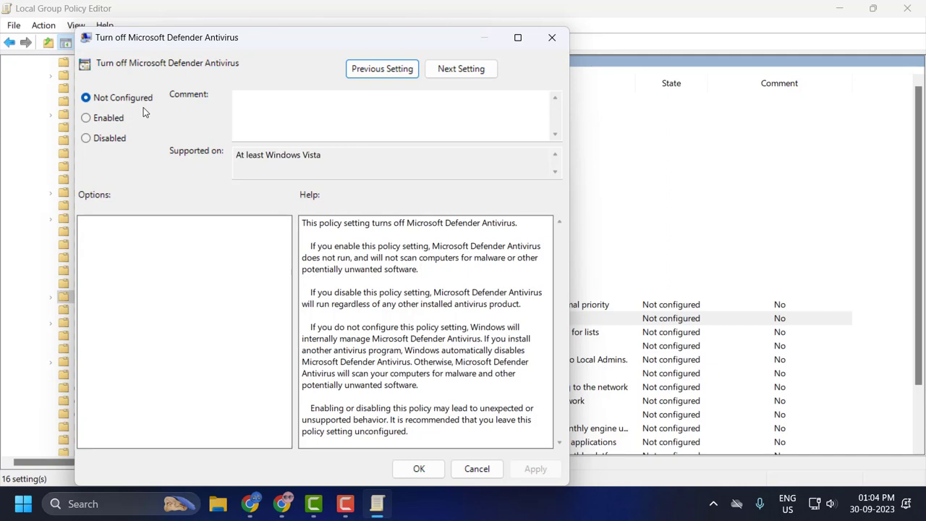
{"action": "mouse_move", "coordinate": [123, 154]}
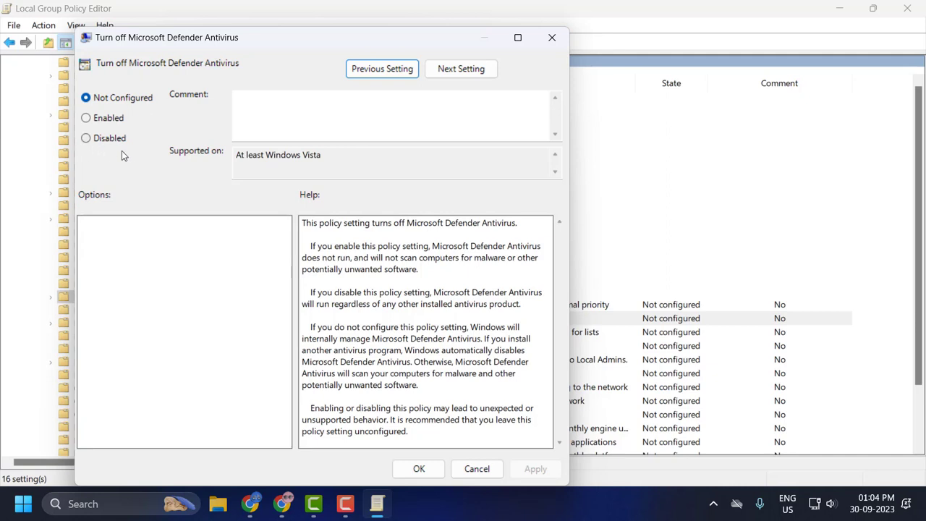
{"action": "mouse_move", "coordinate": [187, 131]}
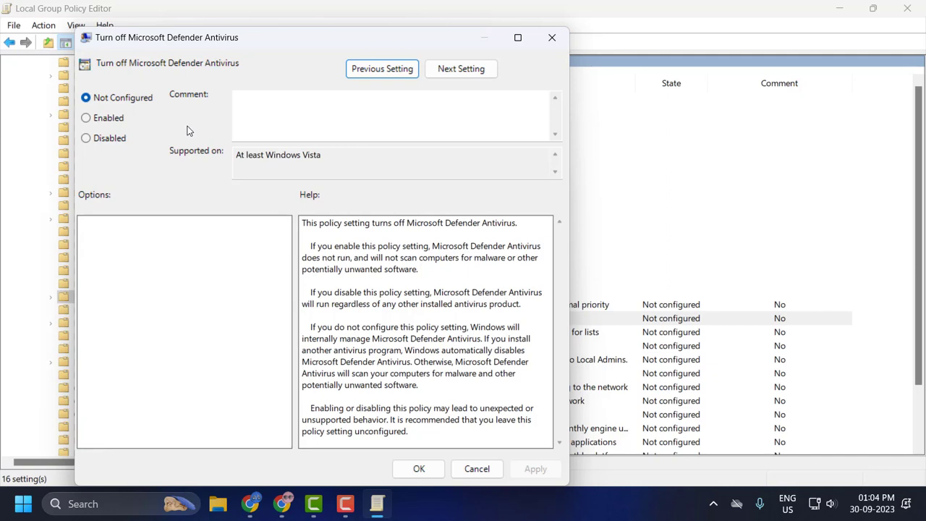
{"action": "mouse_move", "coordinate": [212, 139]}
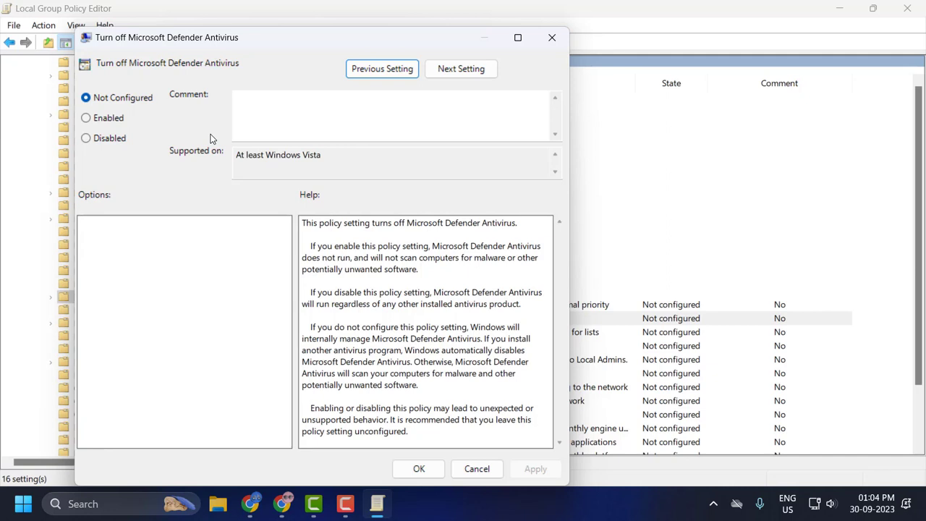
{"action": "mouse_move", "coordinate": [265, 124]}
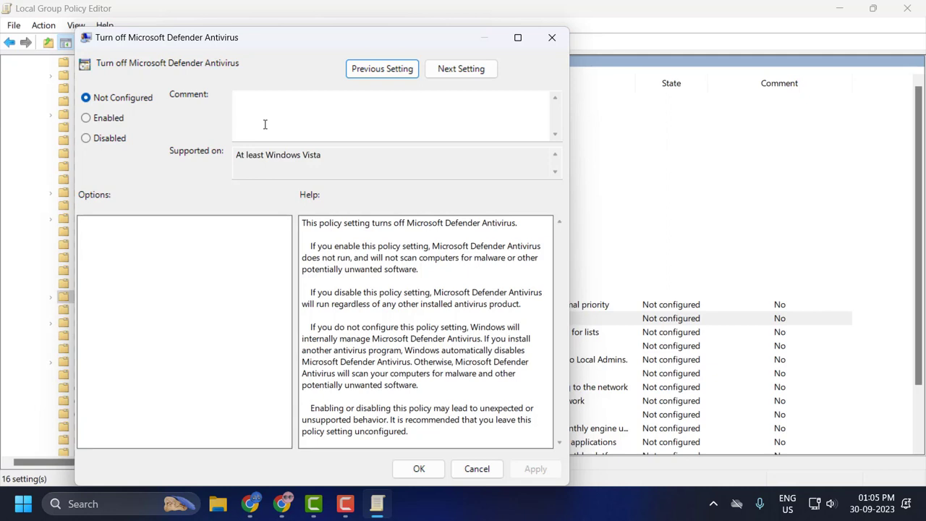
{"action": "mouse_move", "coordinate": [99, 131]}
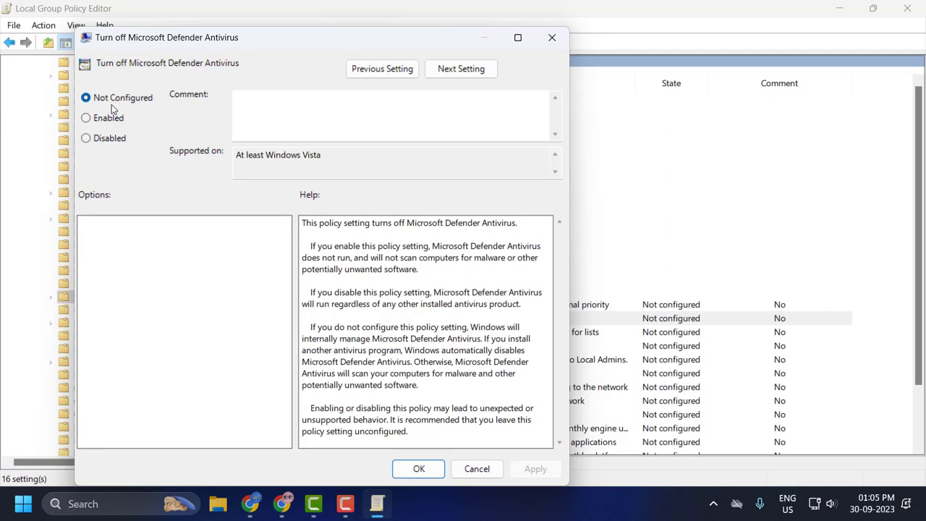
{"action": "mouse_move", "coordinate": [152, 131]}
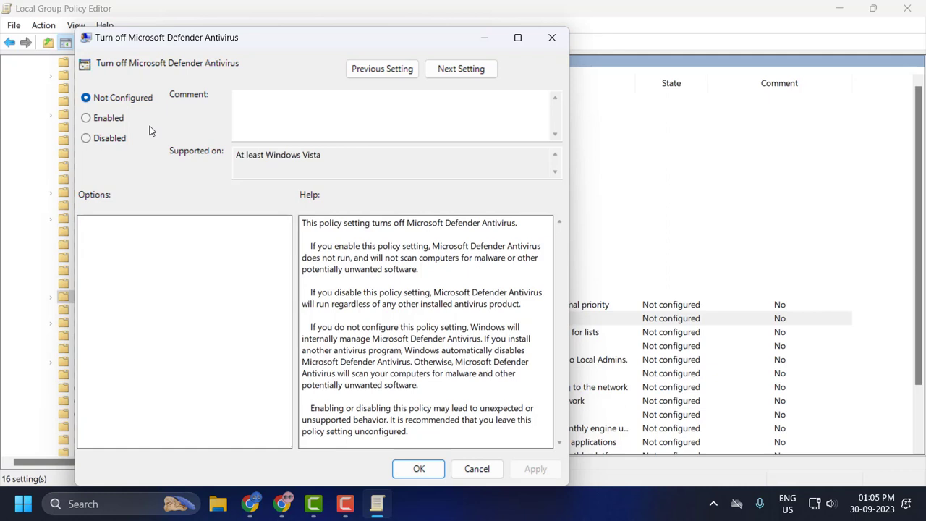
{"action": "mouse_move", "coordinate": [171, 150]}
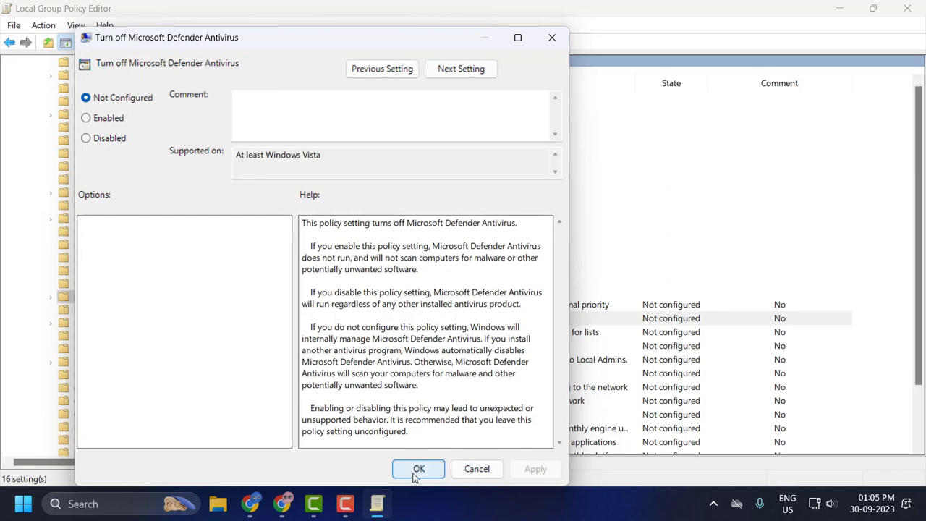
{"action": "left_click", "coordinate": [419, 469]}
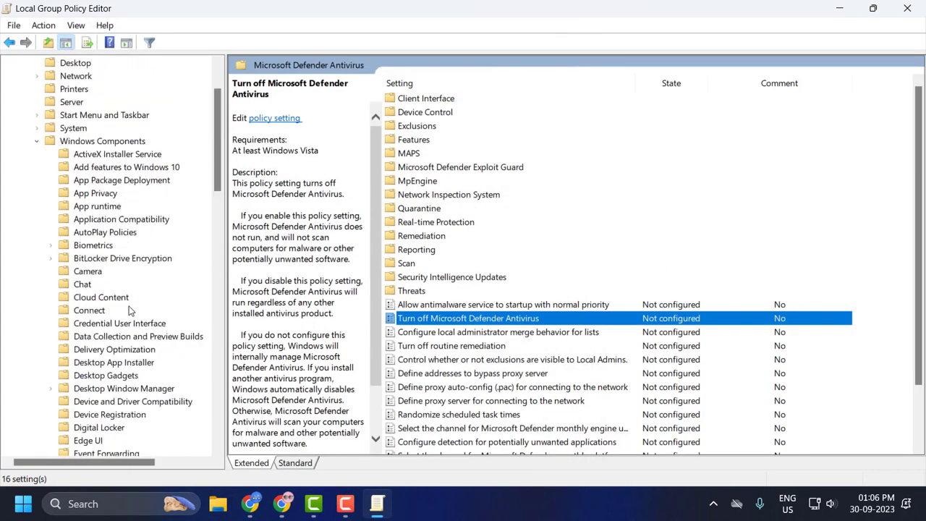
Step: Collapse Administrative Templates and close Local Group Policy Editor
{"action": "left_click", "coordinate": [92, 115]}
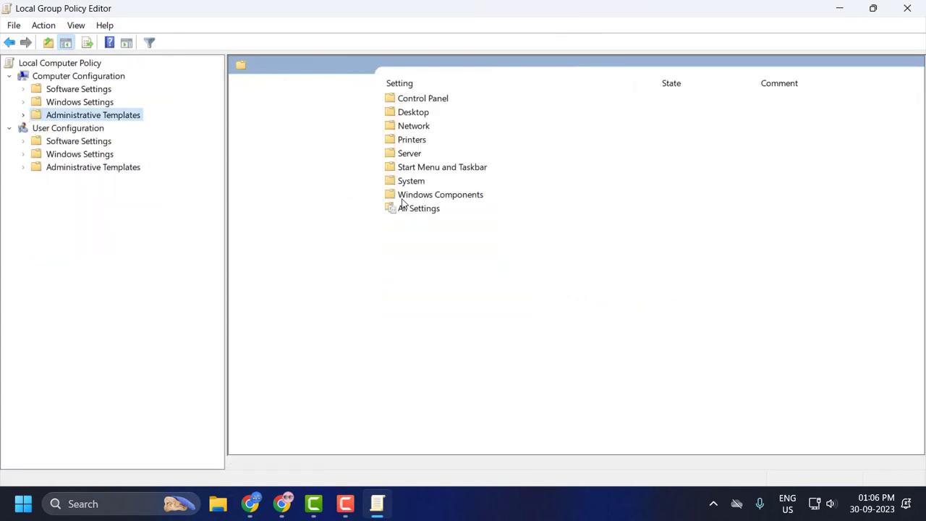
{"action": "left_click", "coordinate": [907, 8]}
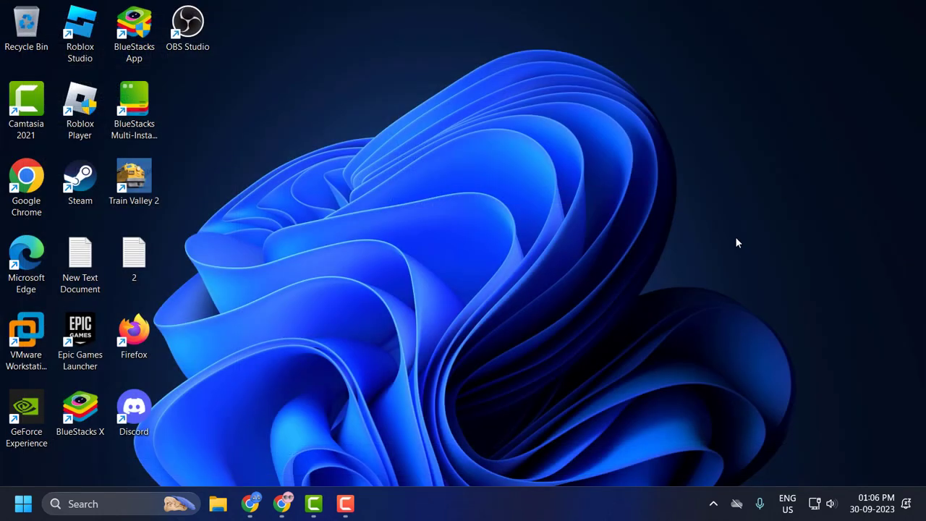